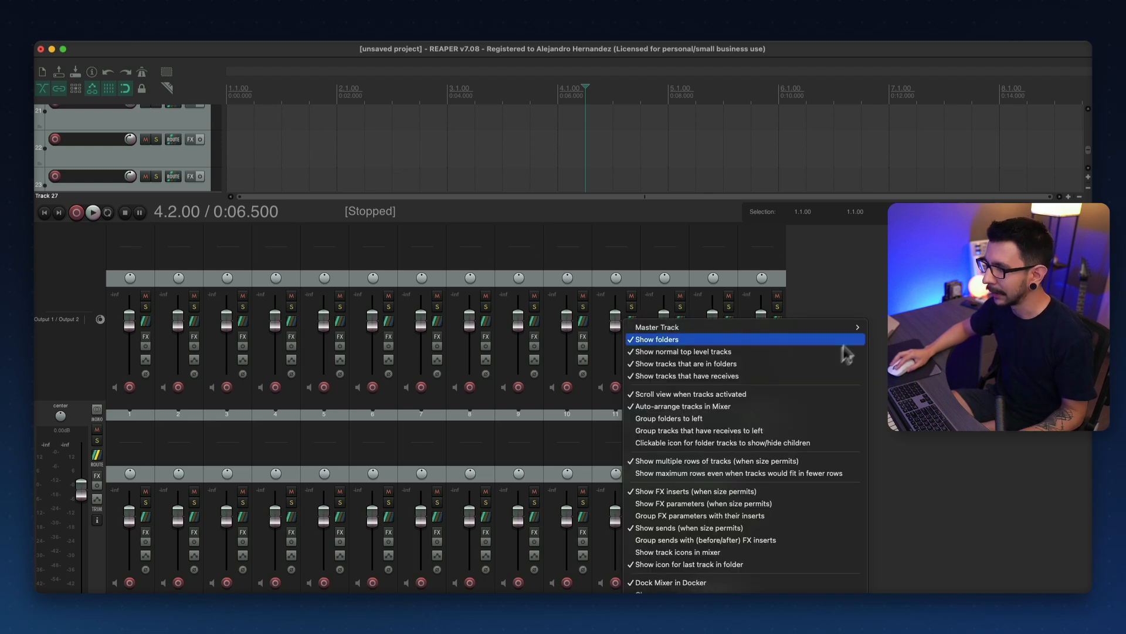
mouse_move(694, 460)
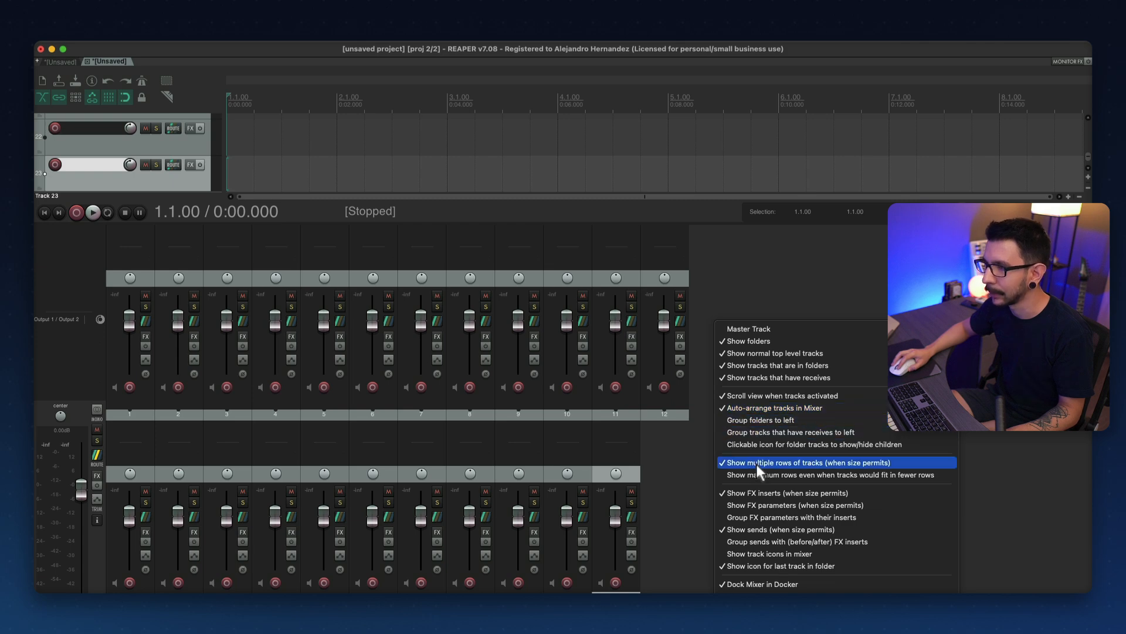
Step: Disable 'Show multiple rows of tracks' in the mixer options
left_click(807, 462)
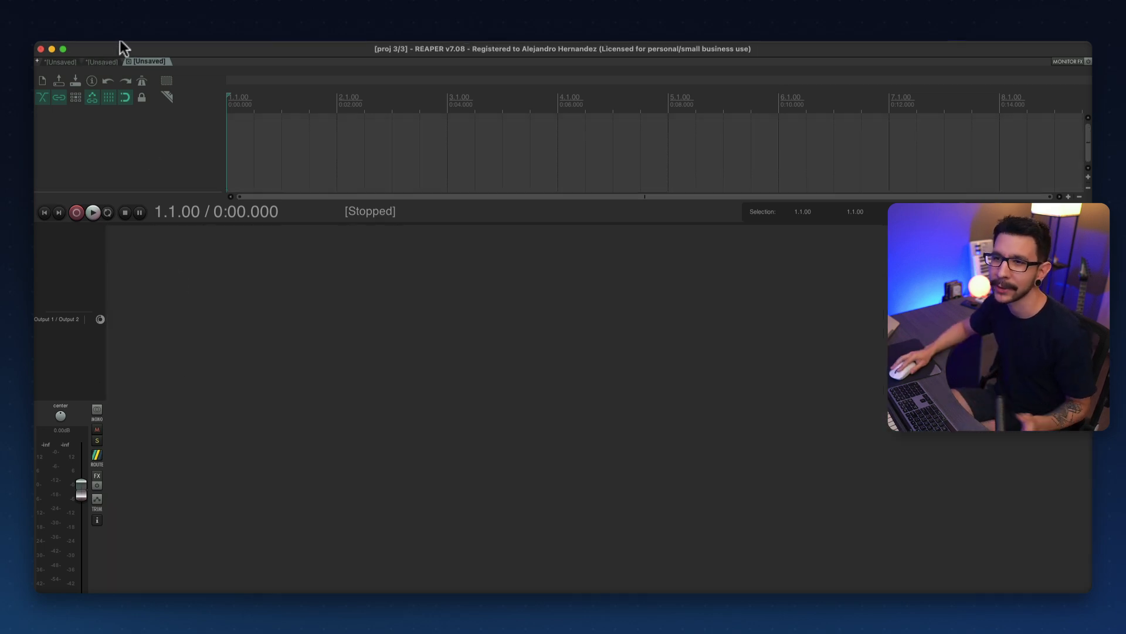
Step: Bring up Project Settings for the empty project, showing 120 BPM and 4/4 time
left_click(155, 49)
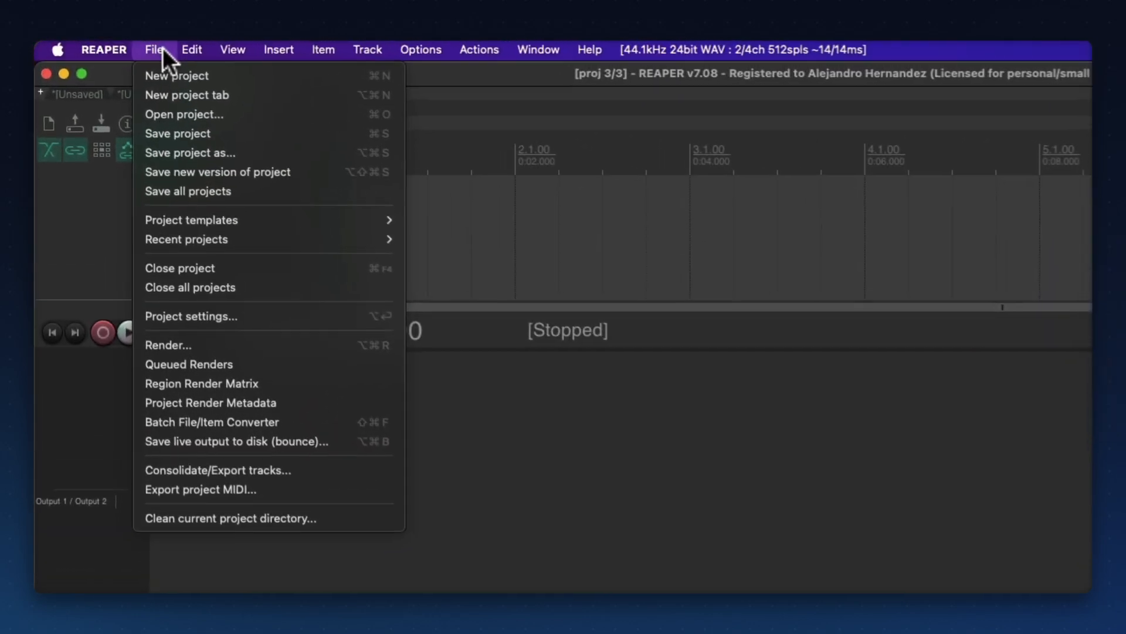
mouse_move(237, 321)
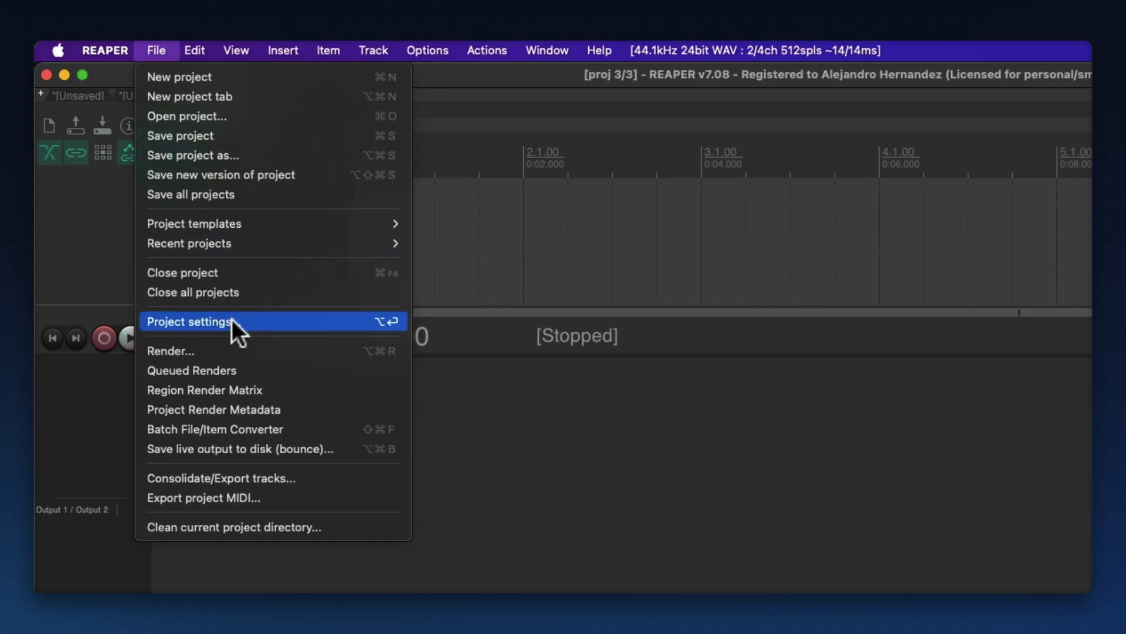
left_click(190, 321)
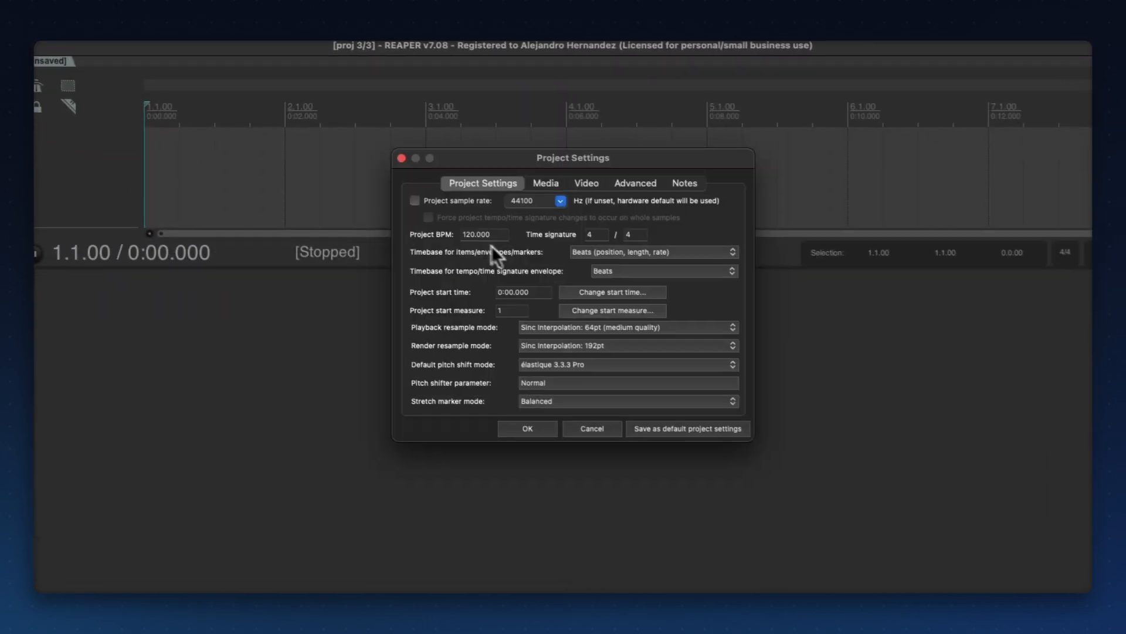
left_click_drag(573, 157, 518, 198)
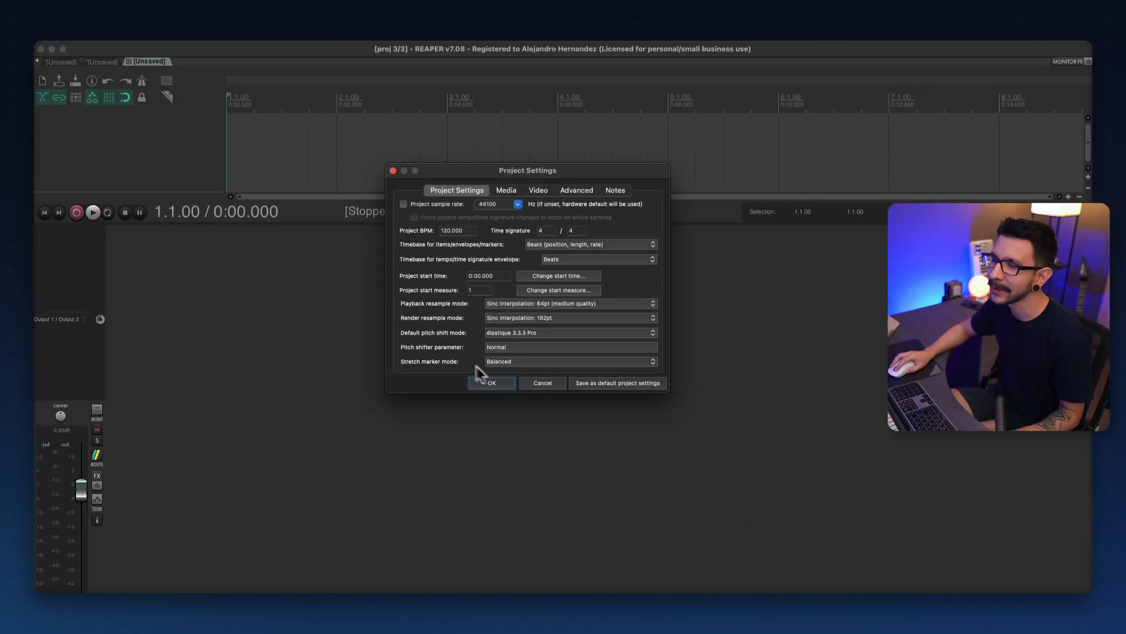
Step: Close Project Settings, insert a first track and review the mixer options menu
left_click(492, 382)
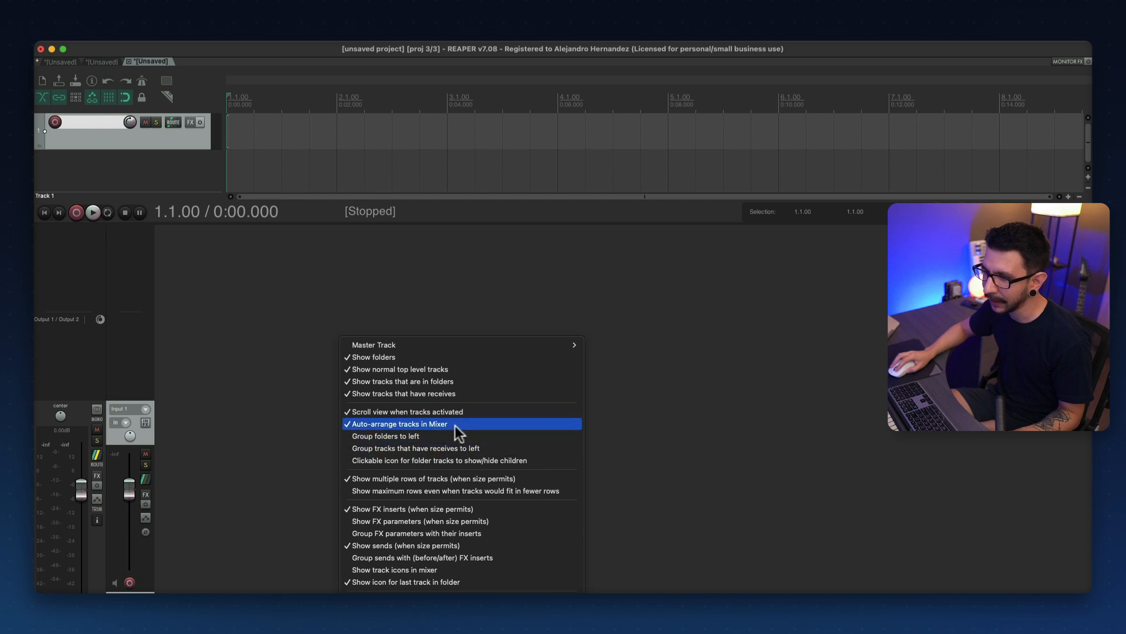
left_click(400, 423)
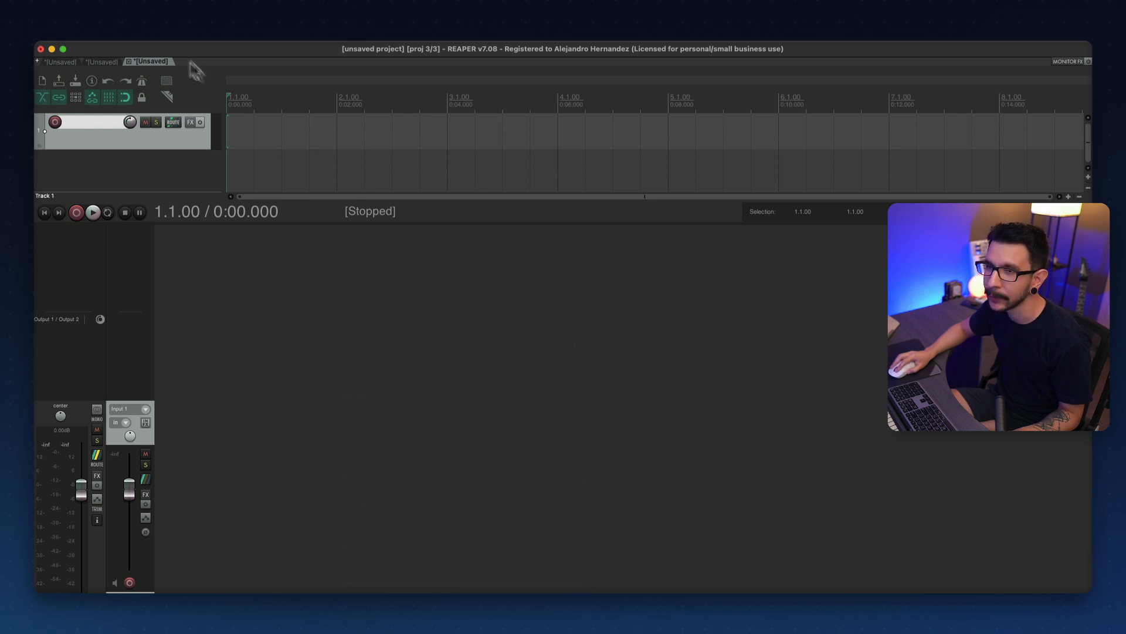
left_click(42, 80)
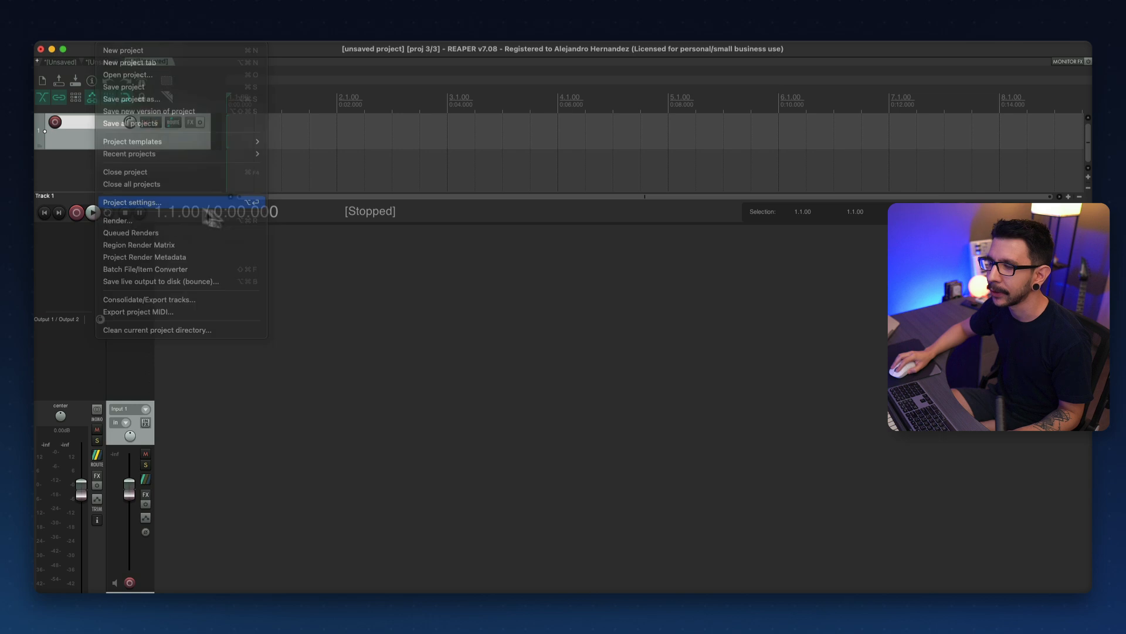
left_click(132, 202)
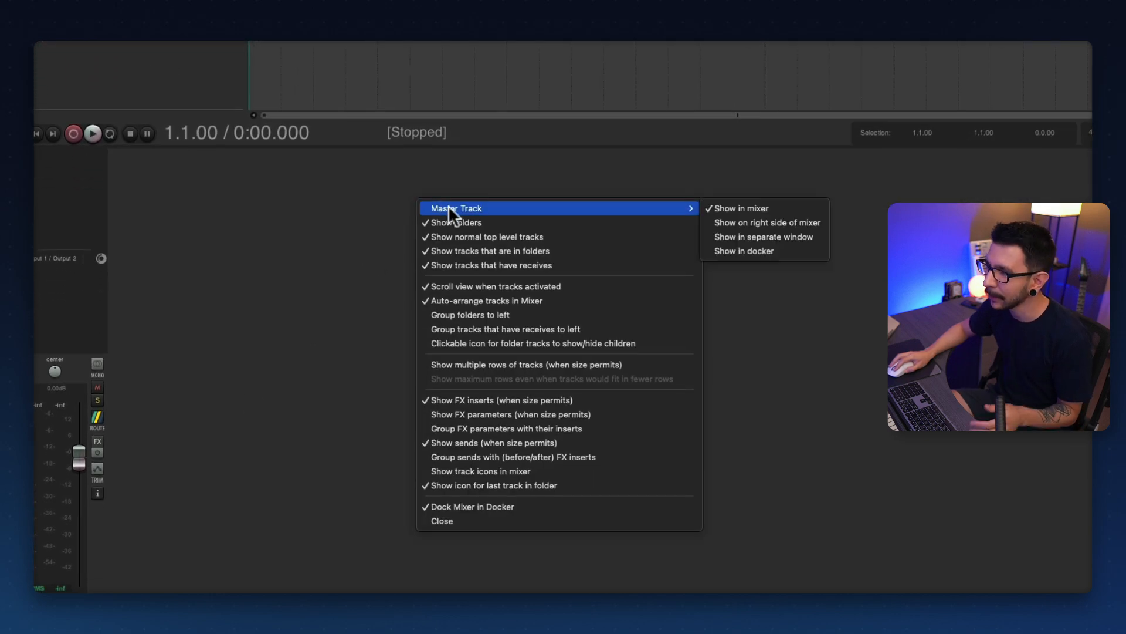
mouse_move(496, 237)
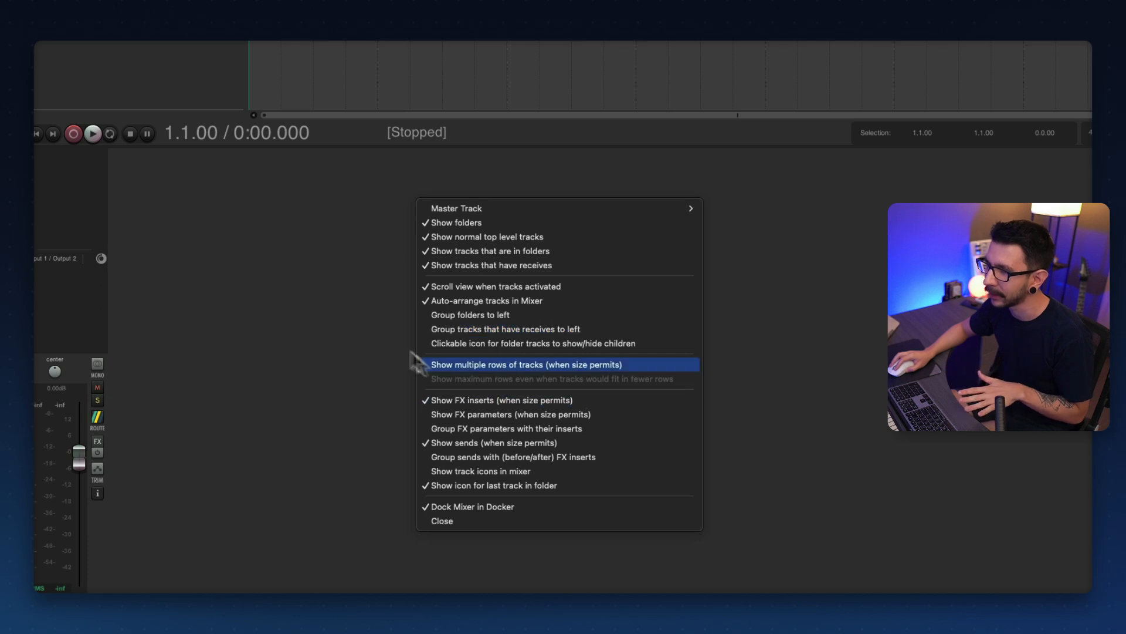
Step: Bring up the metronome and pre-roll settings with the metronome disabled
left_click(525, 364)
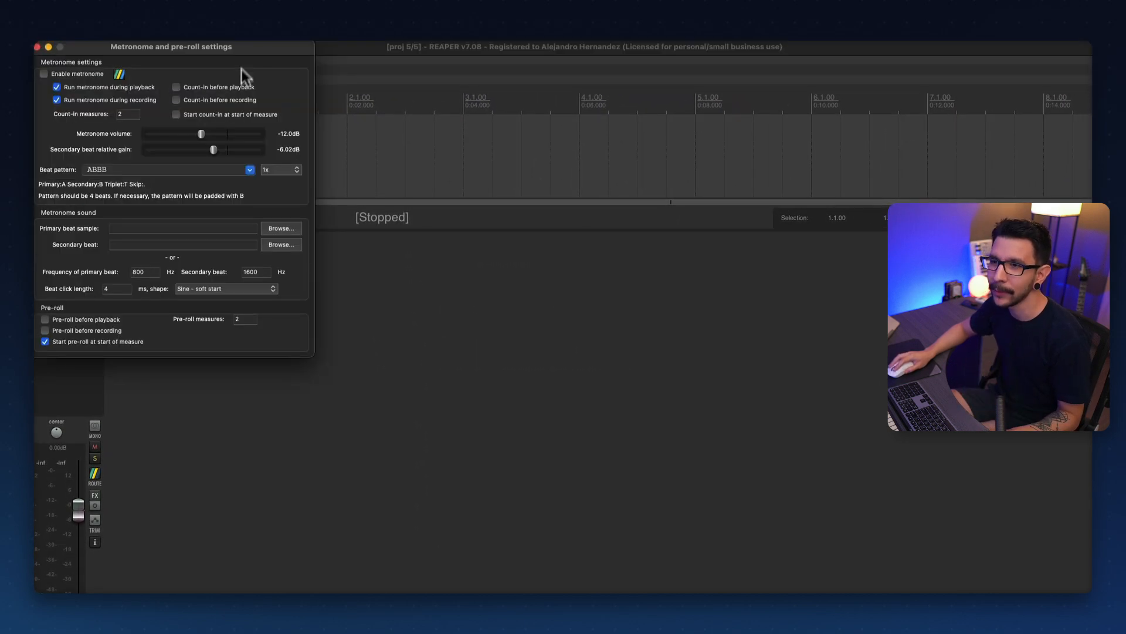
Step: Load a custom sample file as the metronome's primary beat sound
left_click(281, 228)
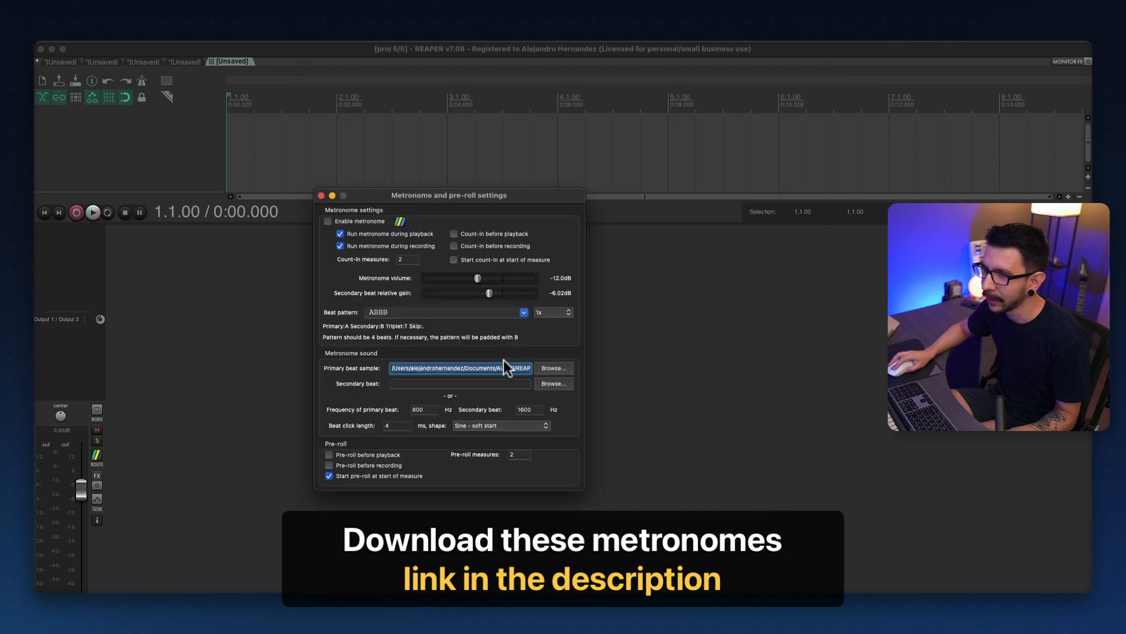
left_click(459, 383)
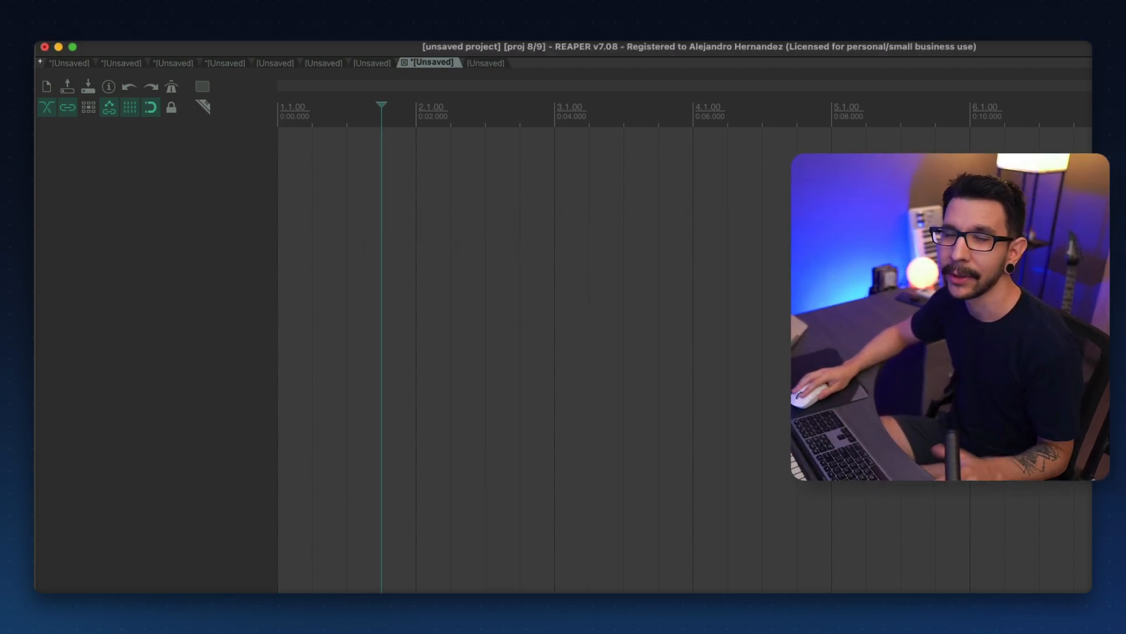
Step: Save the current project settings as defaults and start a new project tab
left_click(18, 63)
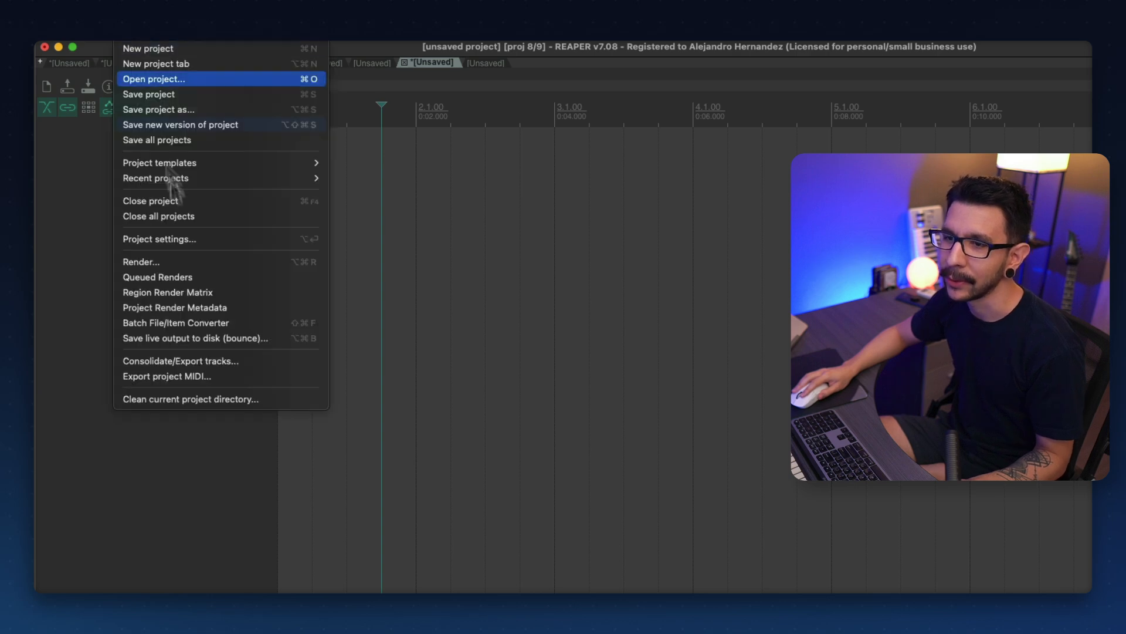
left_click(159, 239)
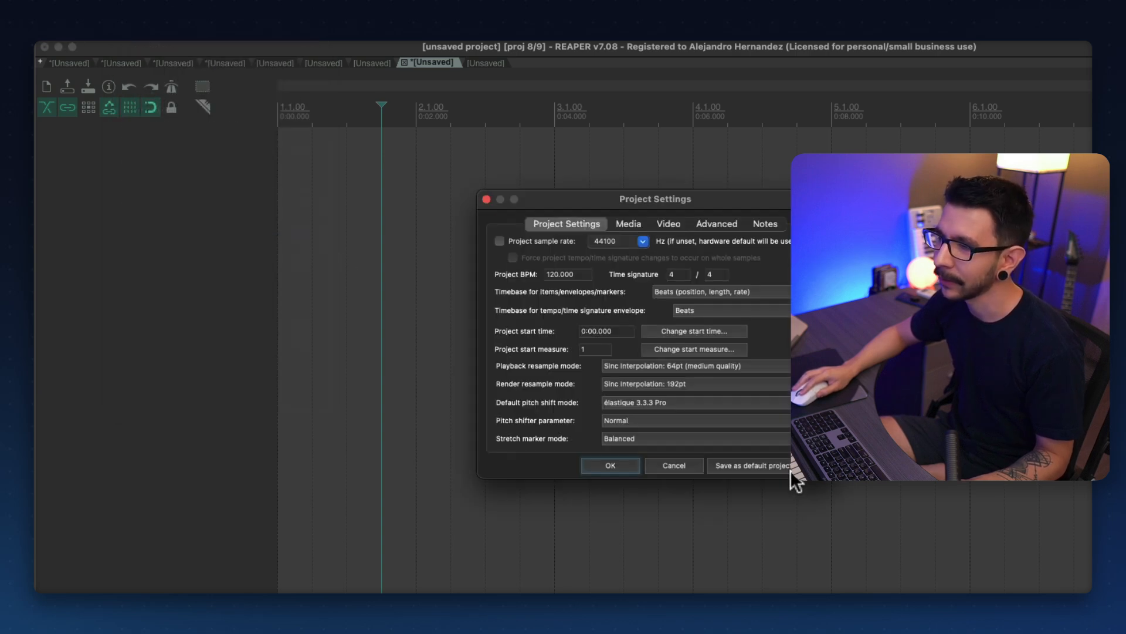
left_click(609, 465)
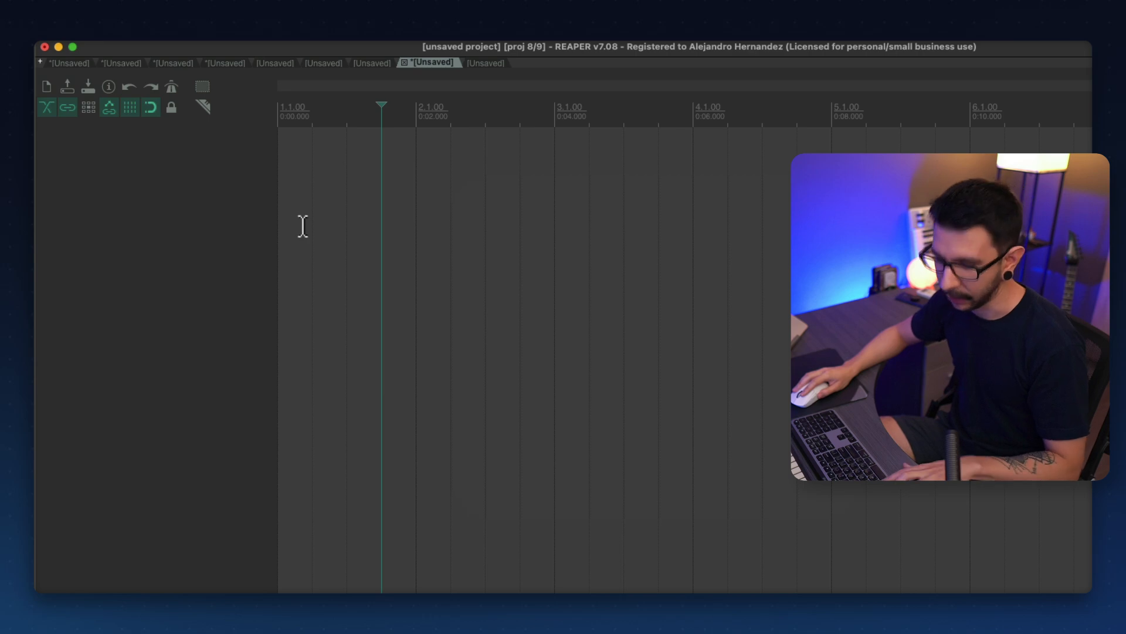
left_click(171, 86)
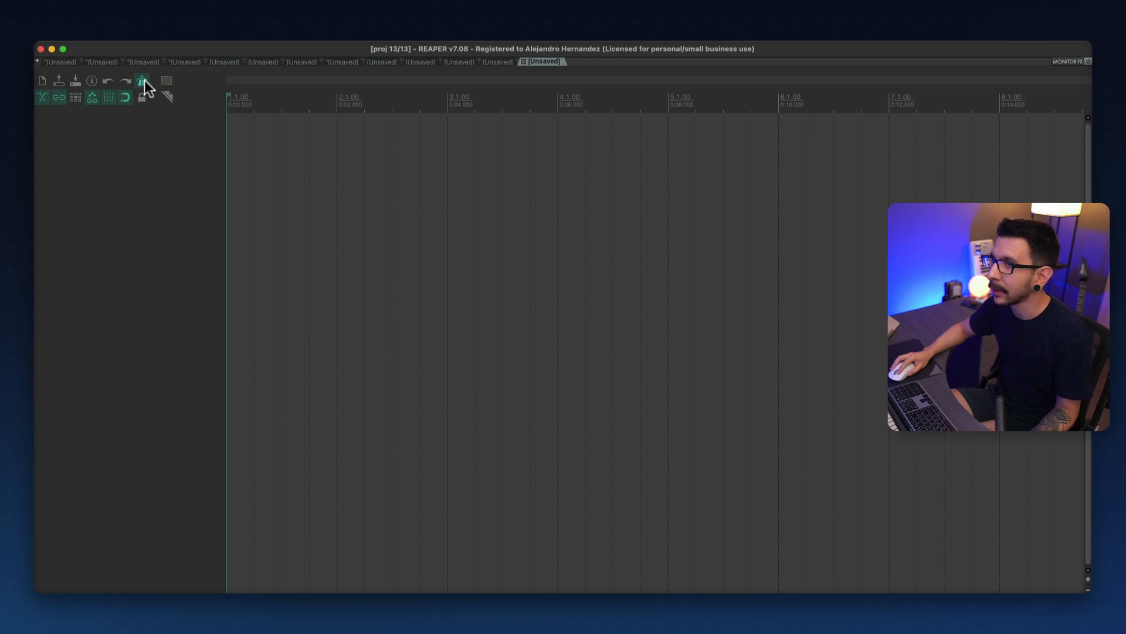
Step: Add tracks and set the transport tempo to 150 BPM
left_click(142, 97)
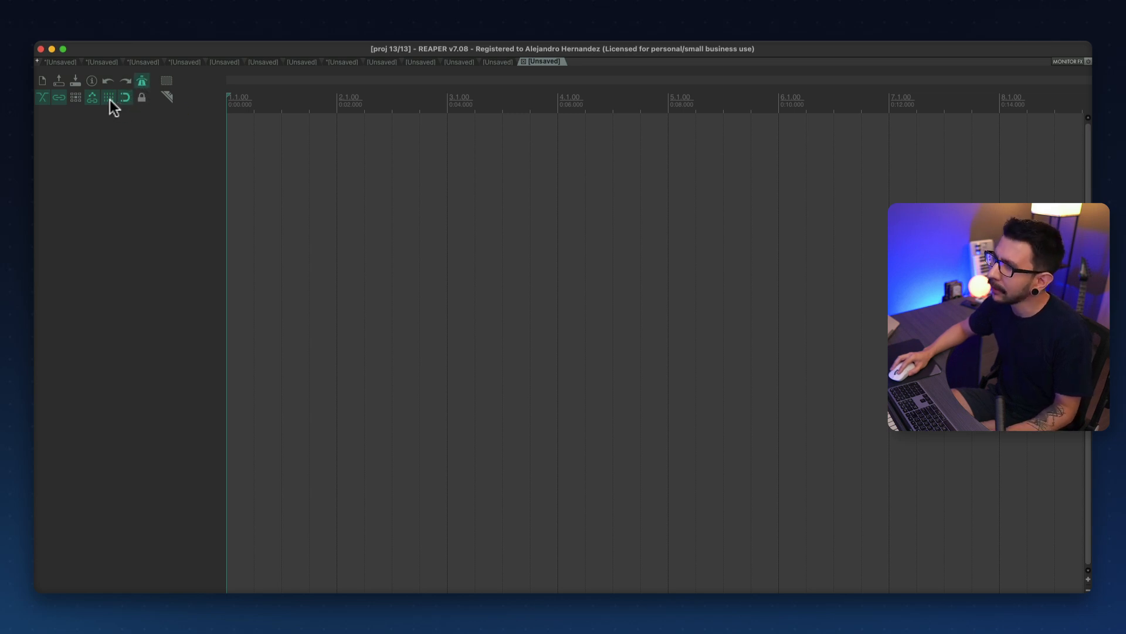
mouse_move(123, 100)
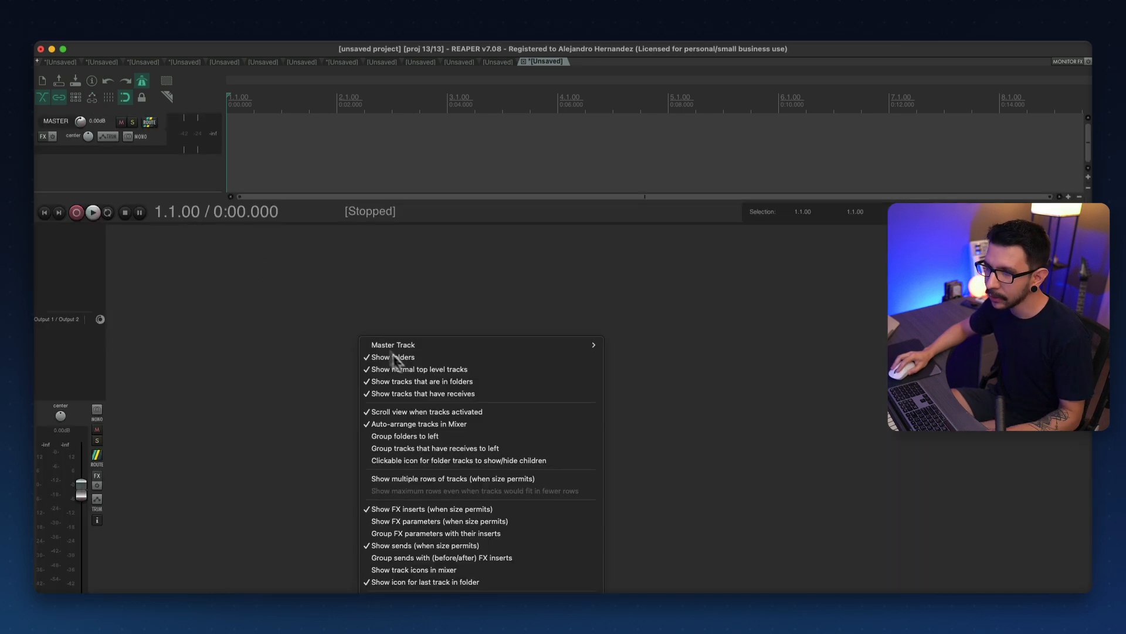
mouse_move(410, 570)
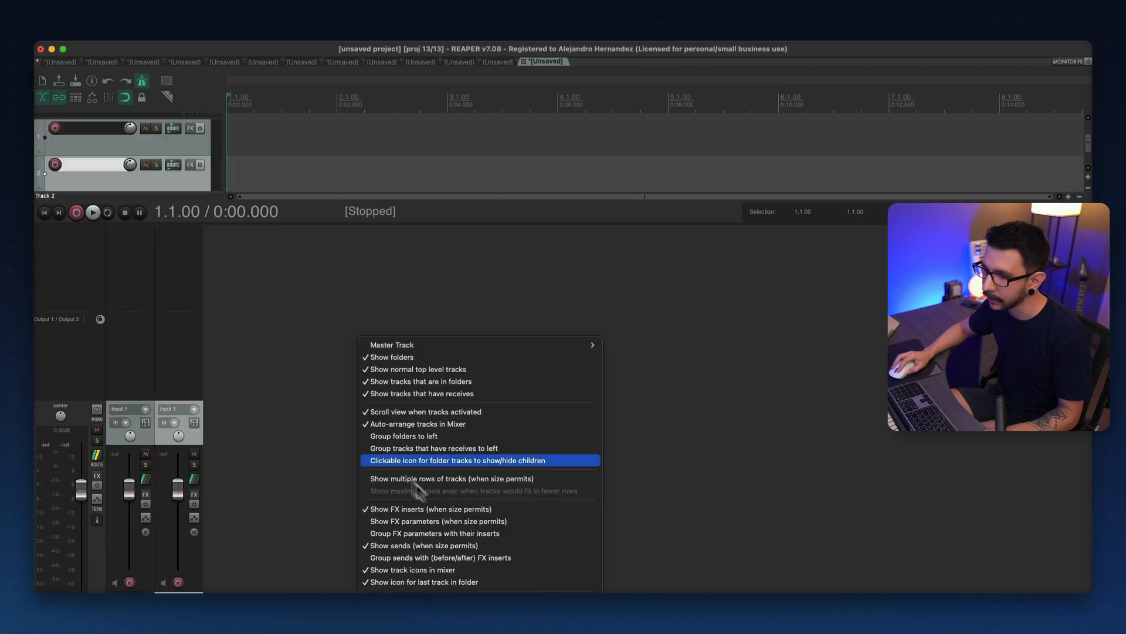
mouse_move(460, 345)
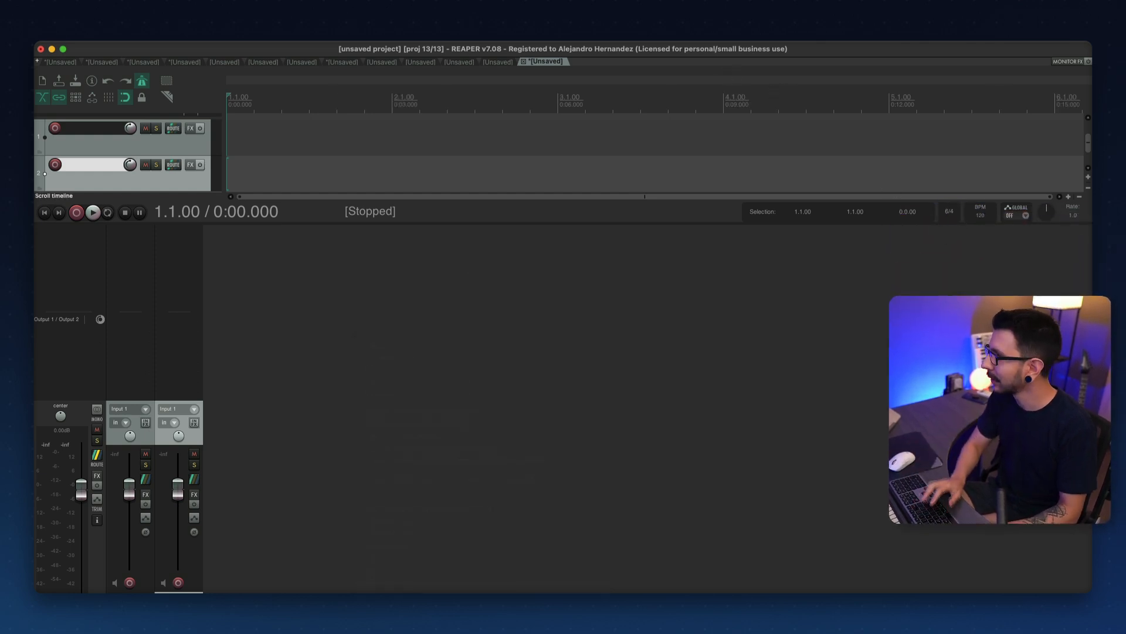
left_click(979, 216)
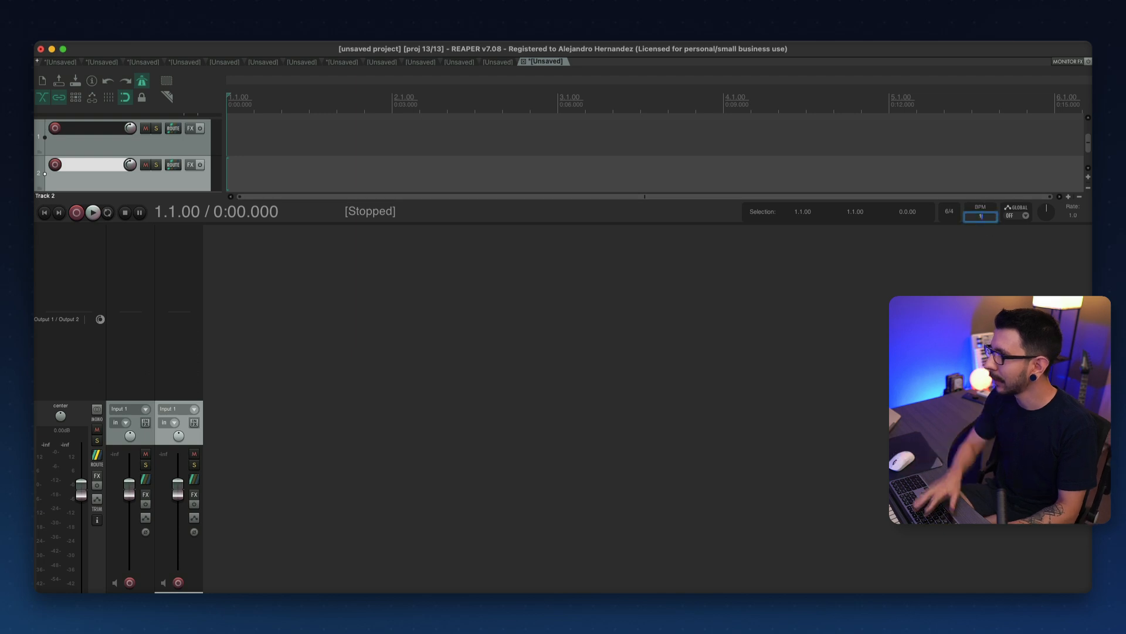
type("150")
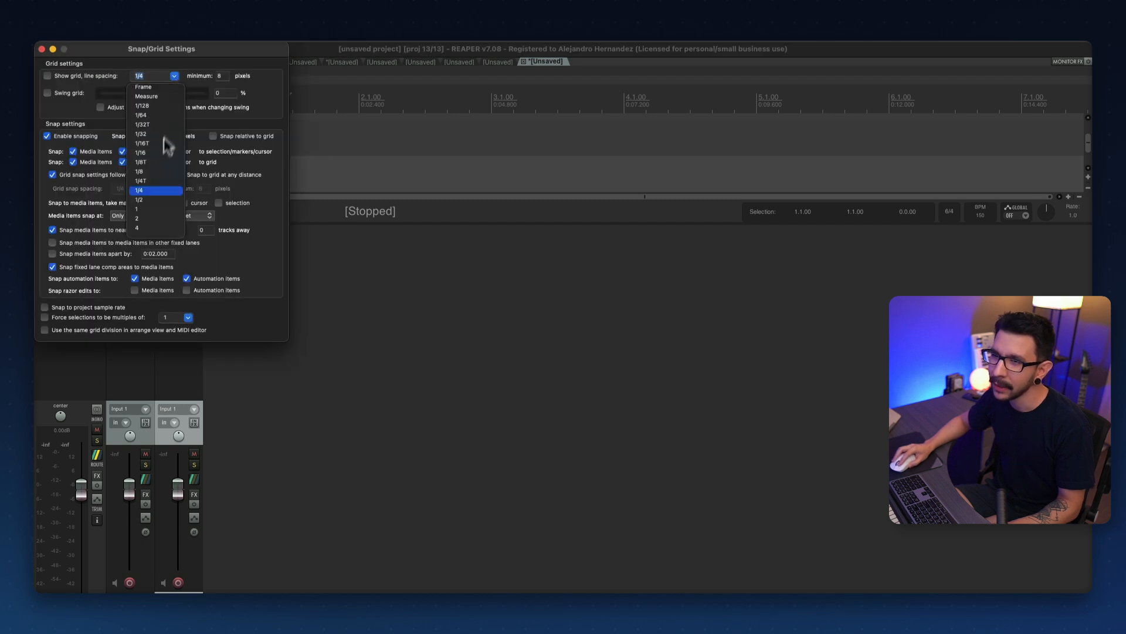
Step: Choose the 'Show grid, line spacing' value in Snap/Grid Settings
left_click(141, 143)
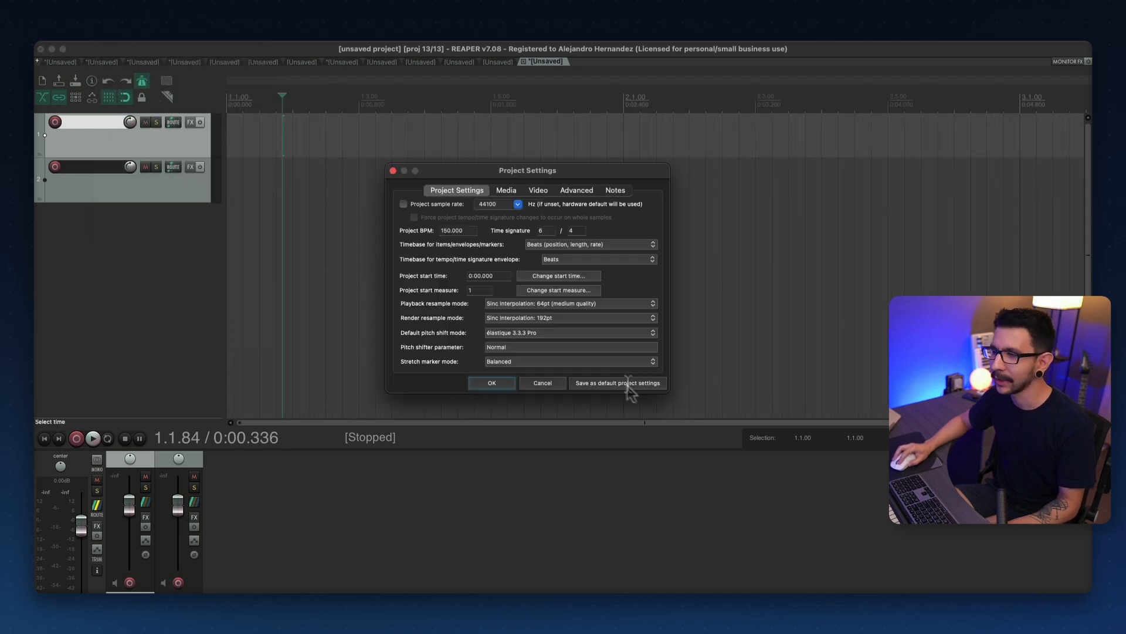
Step: Save the 150 BPM, 6/4 settings as default project settings
left_click(492, 382)
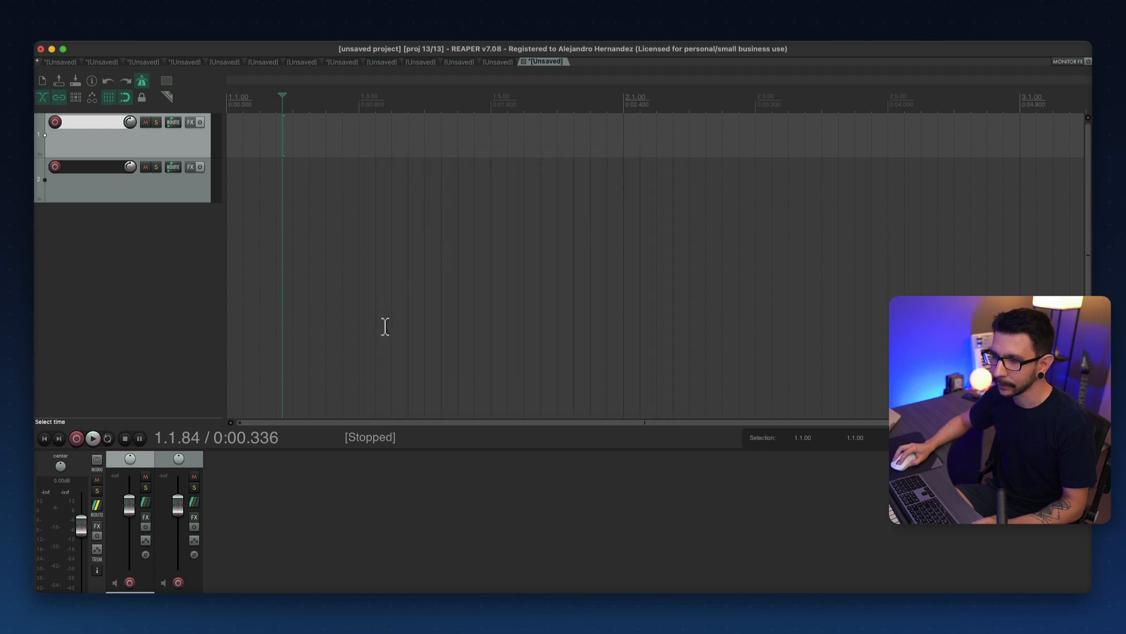